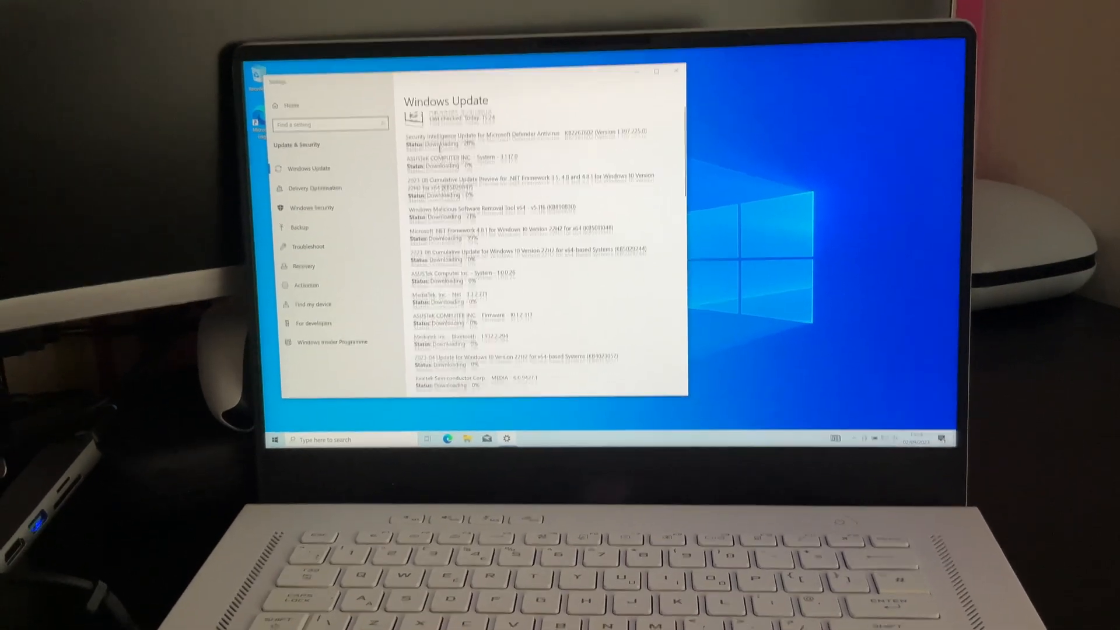
# Scroll the Windows Update list while drivers download and install until 'Restart required' appears.
pyautogui.scroll(-3)
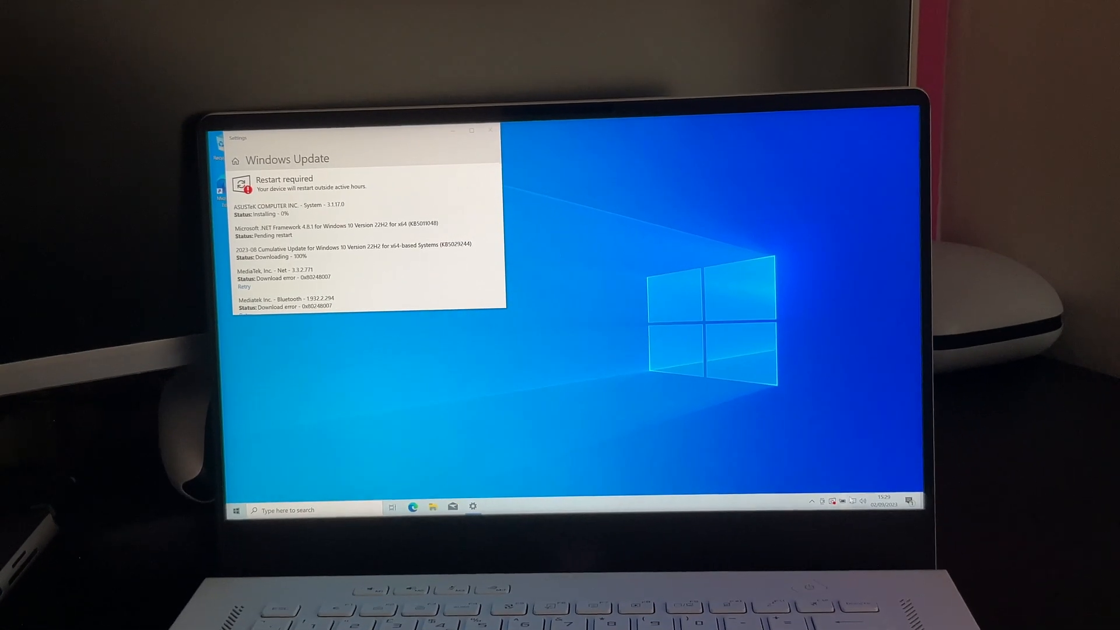
# Show the taskbar network flyout to confirm nearby Wi-Fi networks are listed again.
pyautogui.click(852, 501)
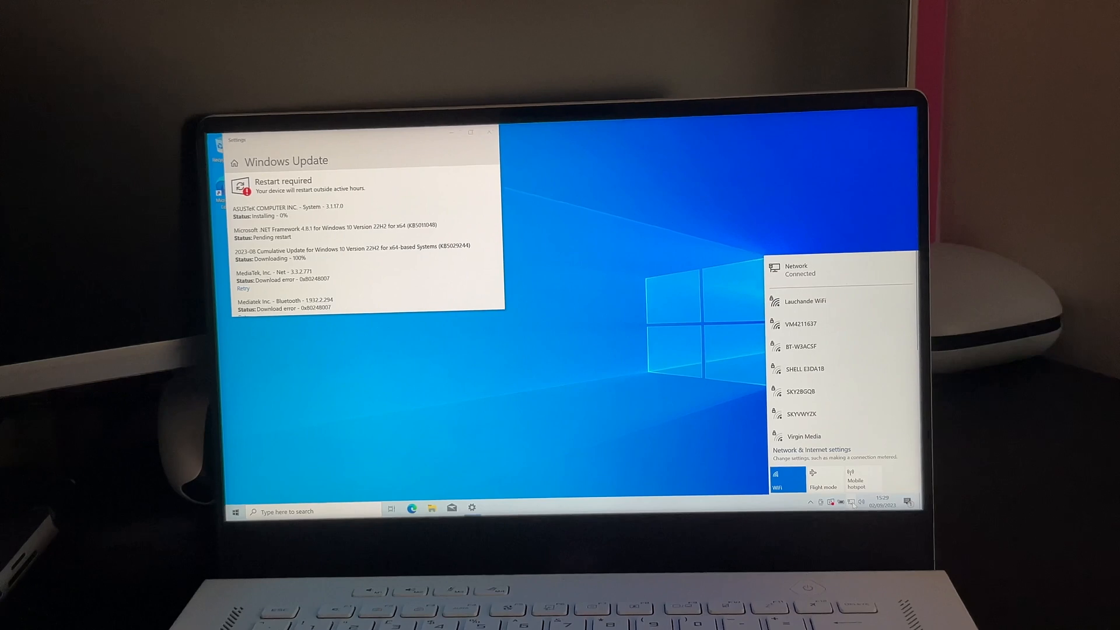
pyautogui.moveTo(728, 400)
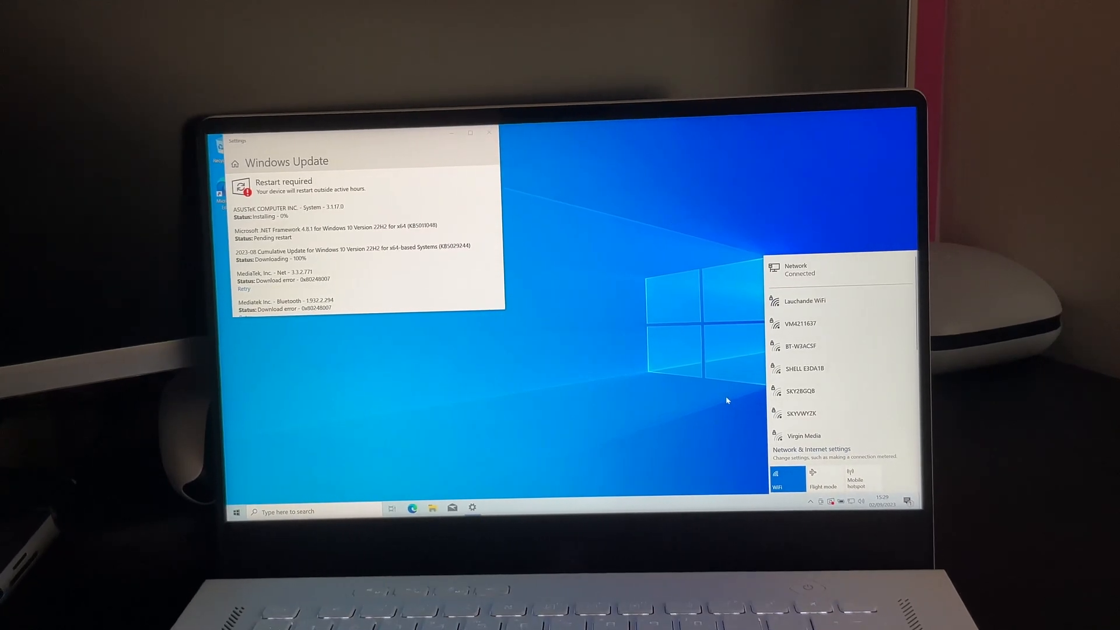